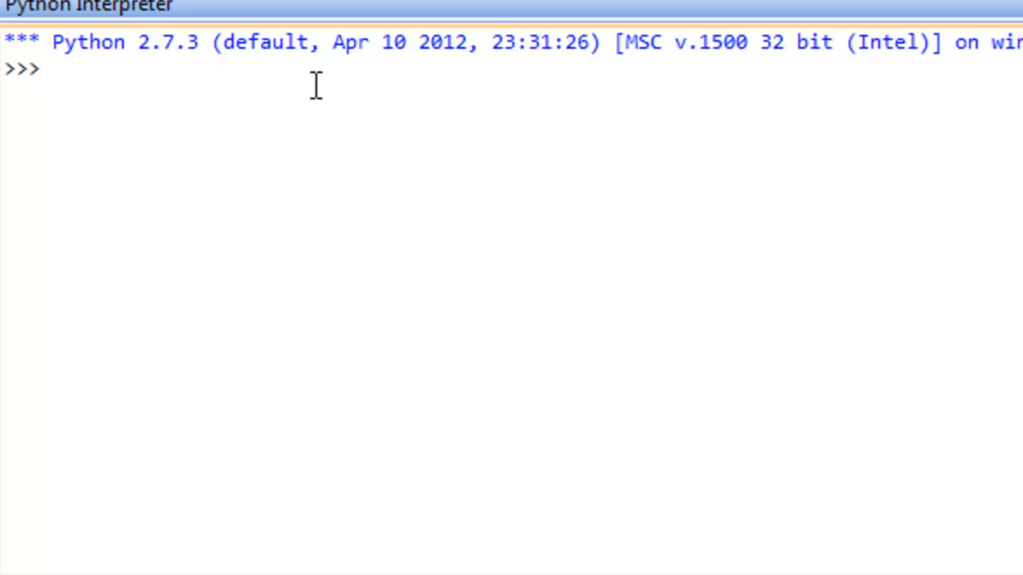
# Assign x = 10 and confirm type(x) returns int.
pyautogui.write('x =')
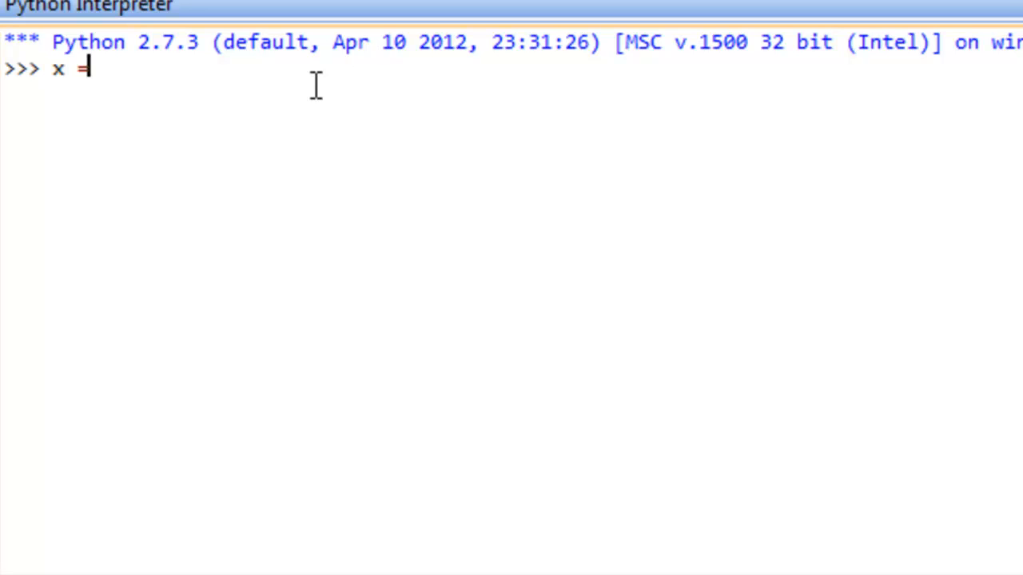
pyautogui.write('10')
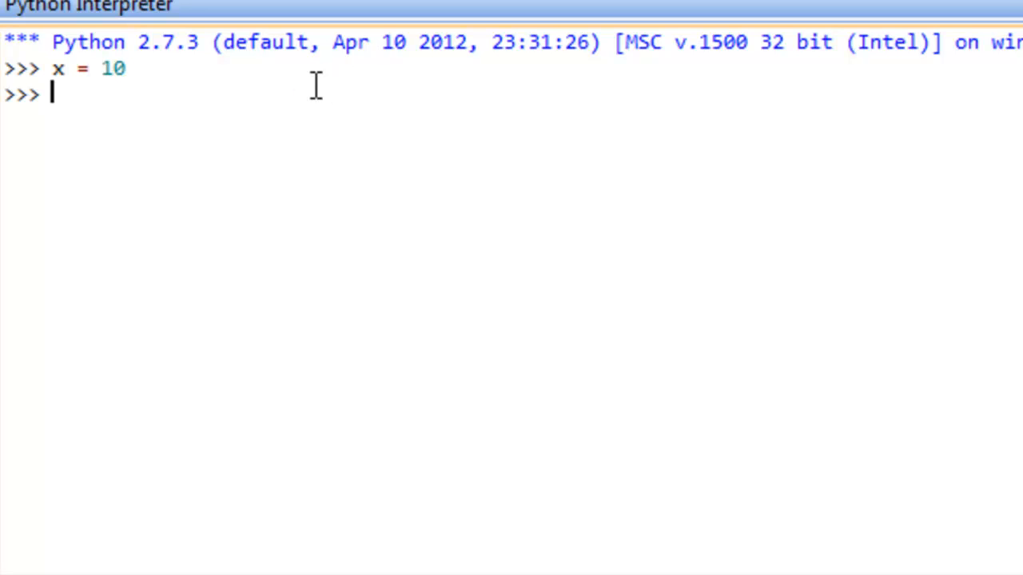
pyautogui.moveTo(218, 77)
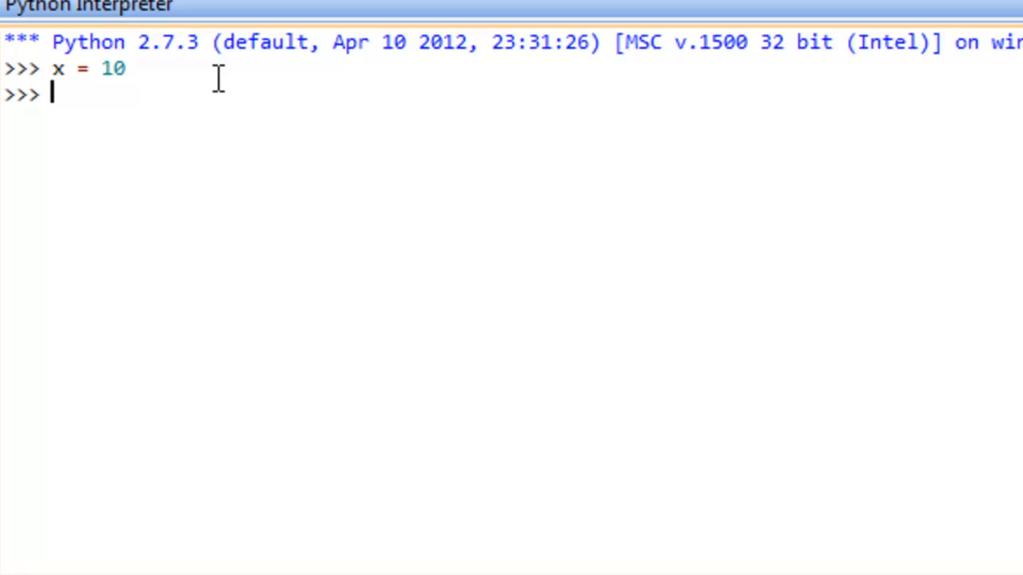
pyautogui.write('type')
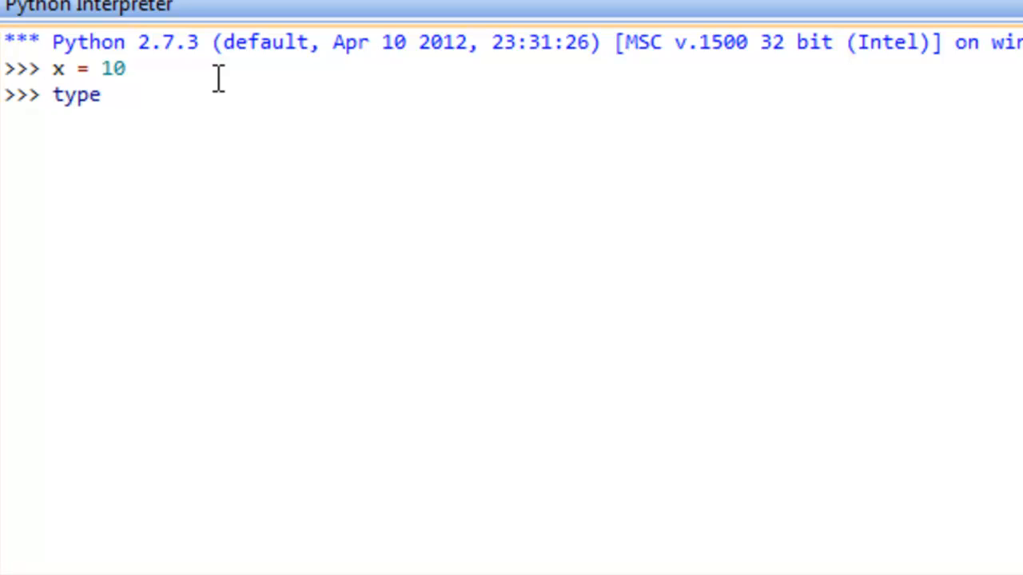
pyautogui.write('(x)')
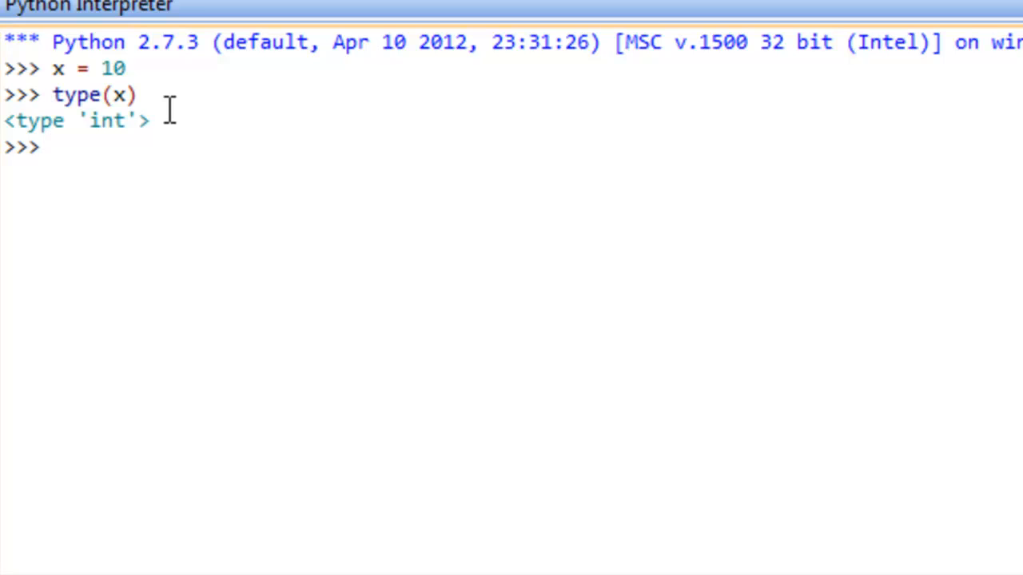
# Reassign x to 2.5, then "hello", showing type(x) as float and str.
pyautogui.write('x')
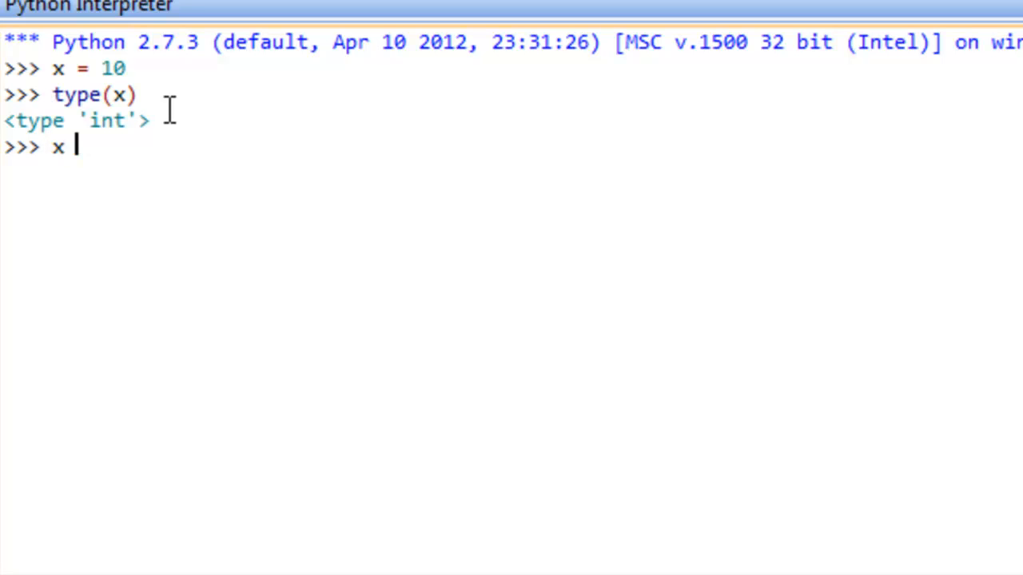
pyautogui.write('= 2.5')
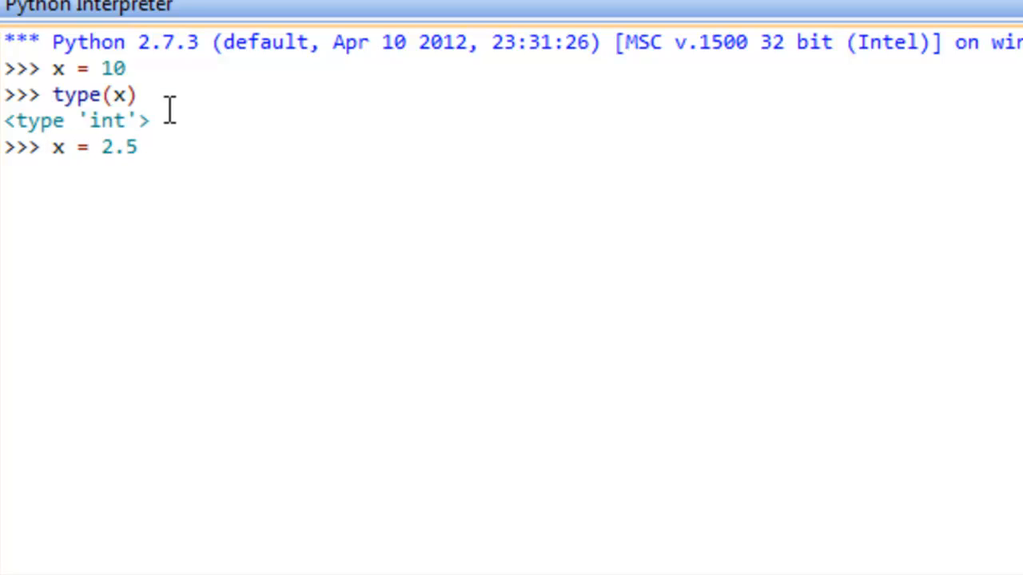
pyautogui.write('type(x)')
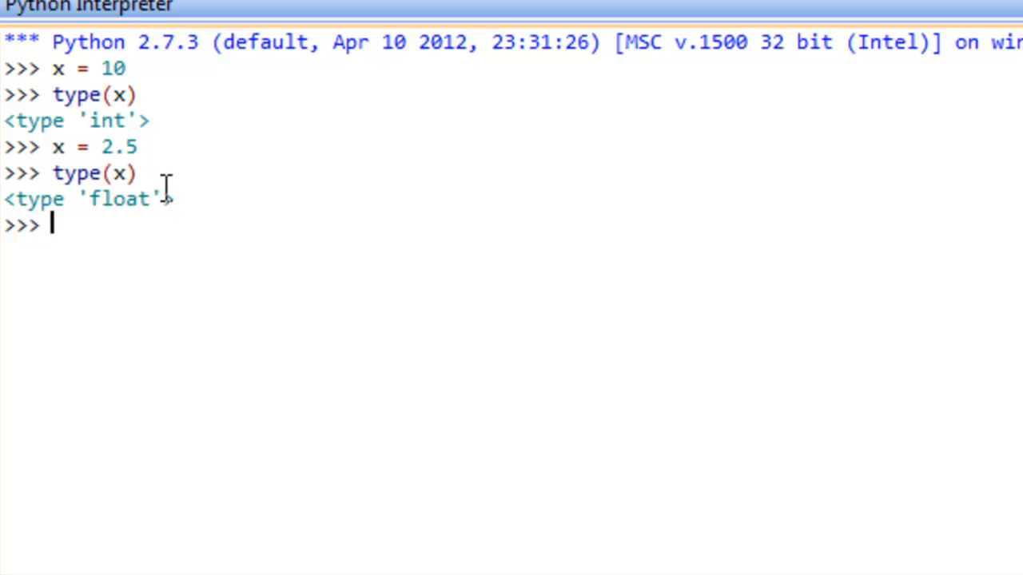
pyautogui.write('x')
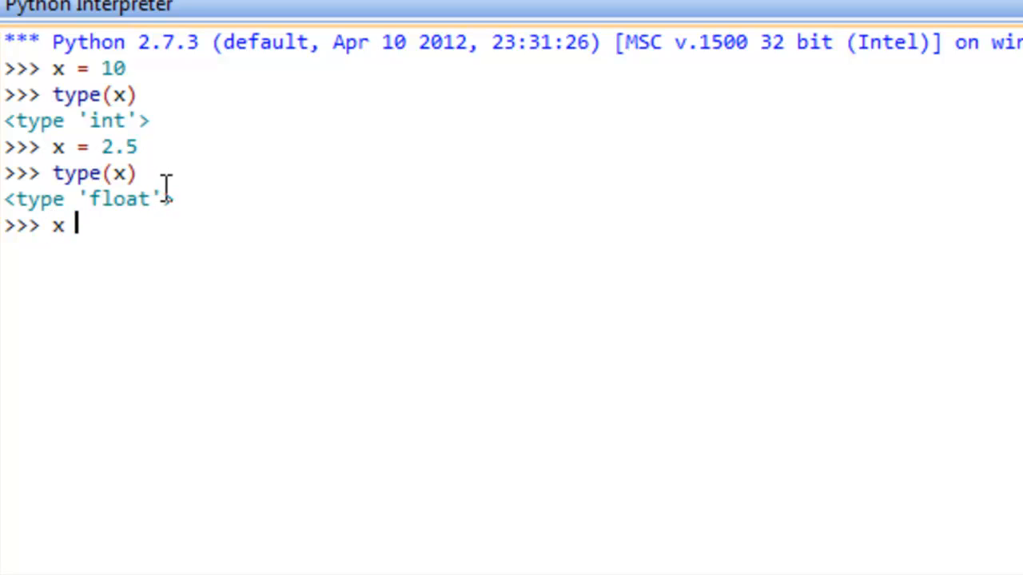
pyautogui.write('= "')
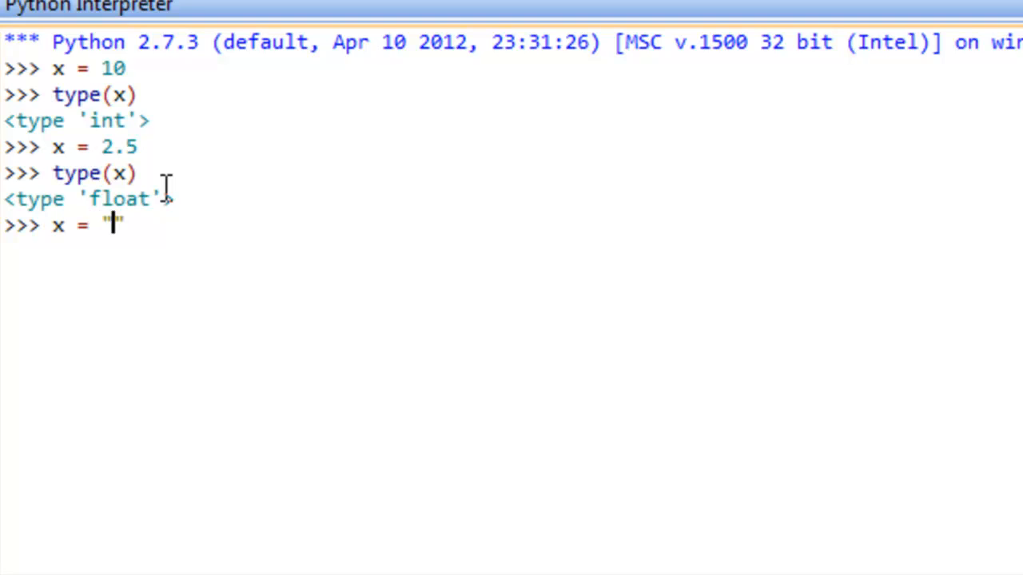
pyautogui.write('hello"')
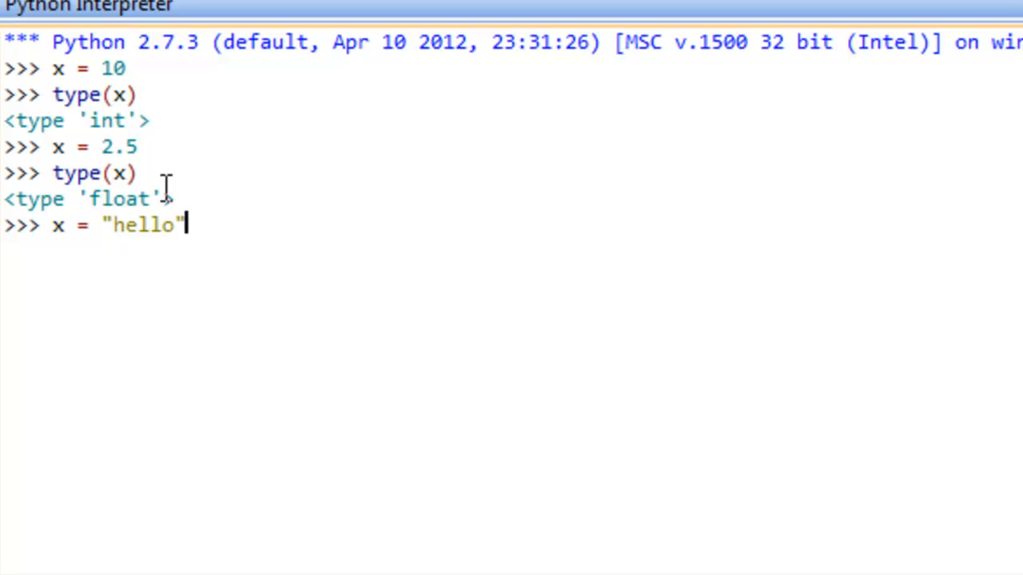
pyautogui.write('type(x)')
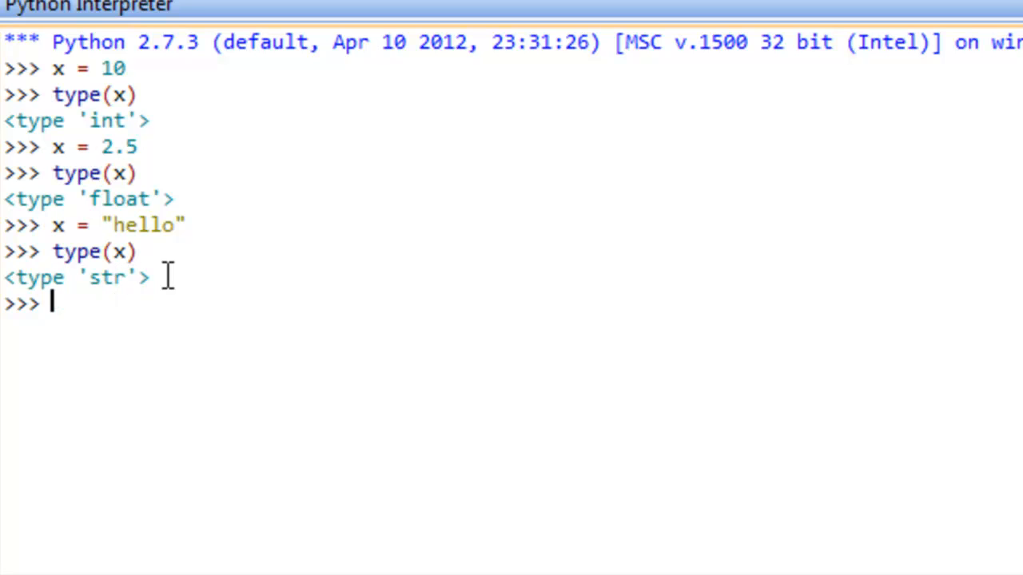
pyautogui.moveTo(128, 252)
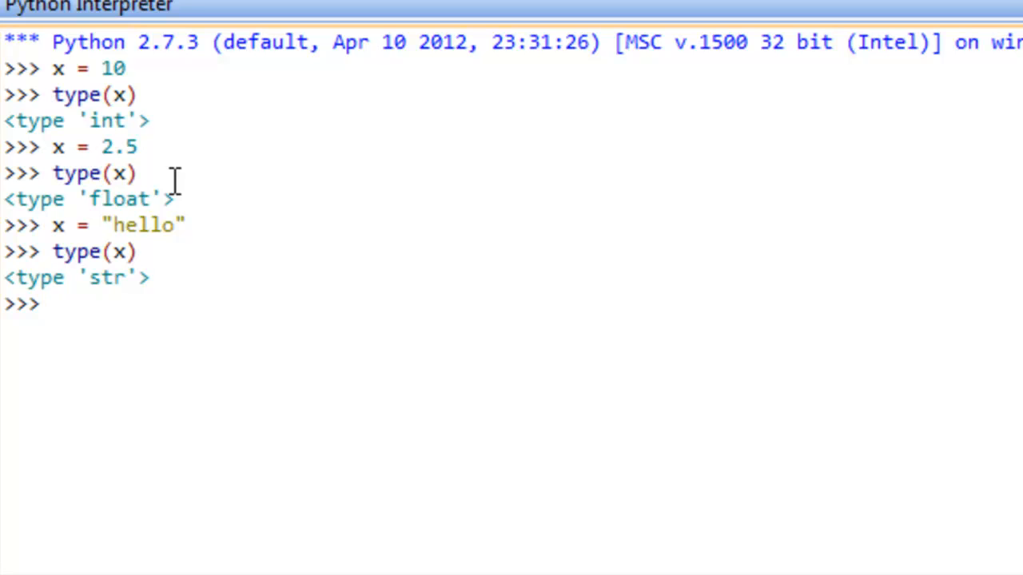
# Enter id(x) to print the string's identity, 46623680.
pyautogui.write('id')
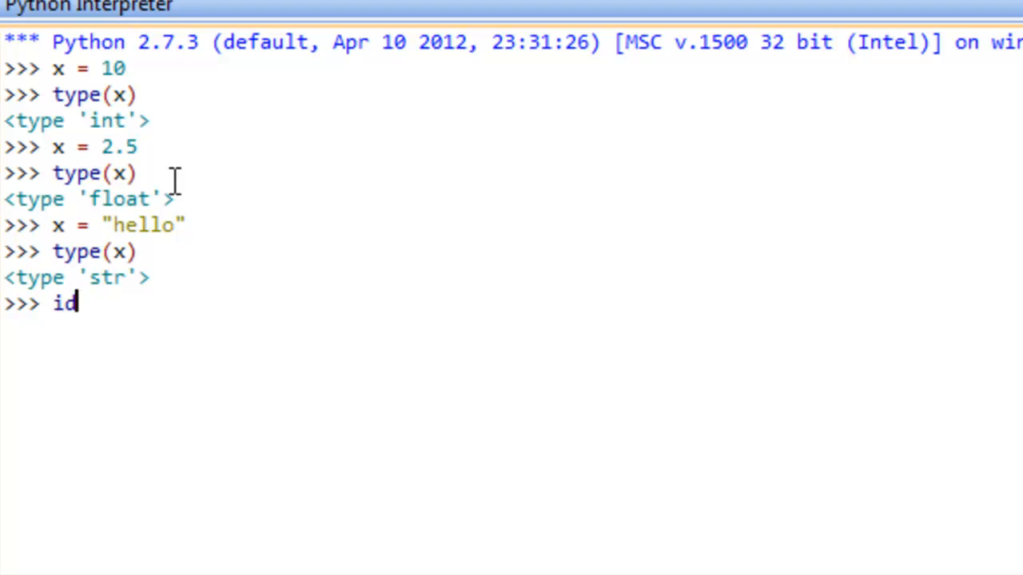
pyautogui.write('(')
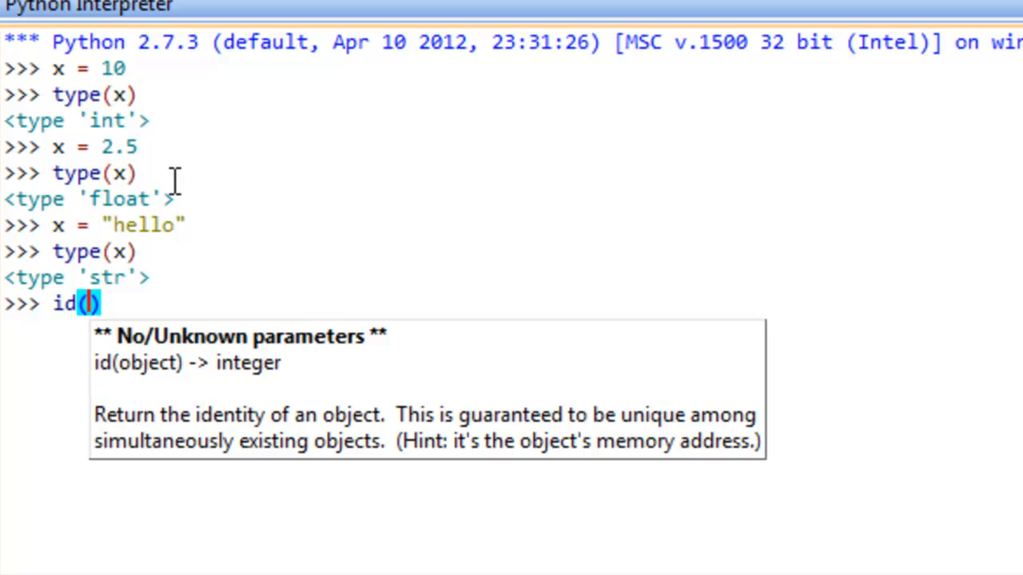
pyautogui.write('x')
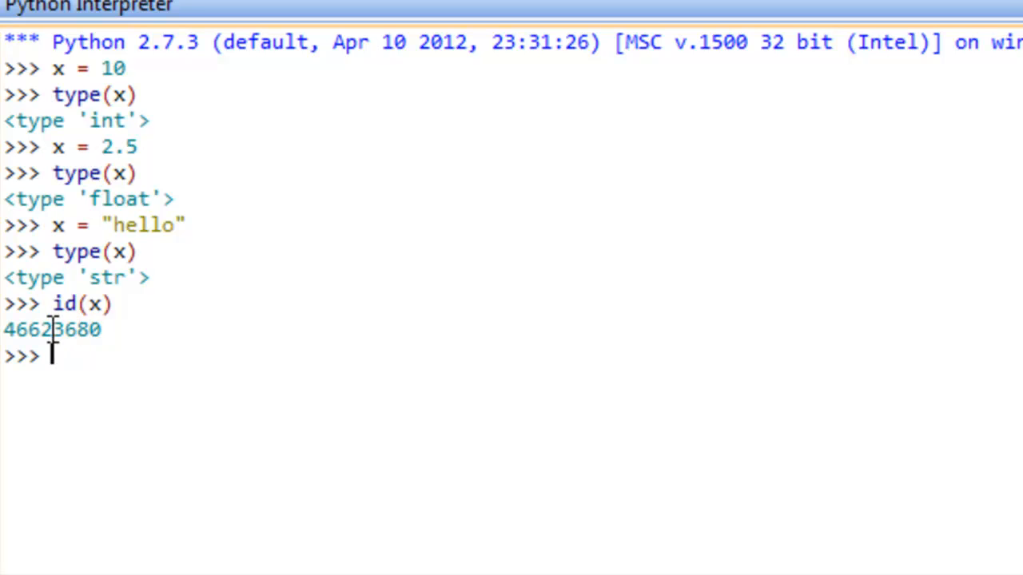
pyautogui.moveTo(146, 224)
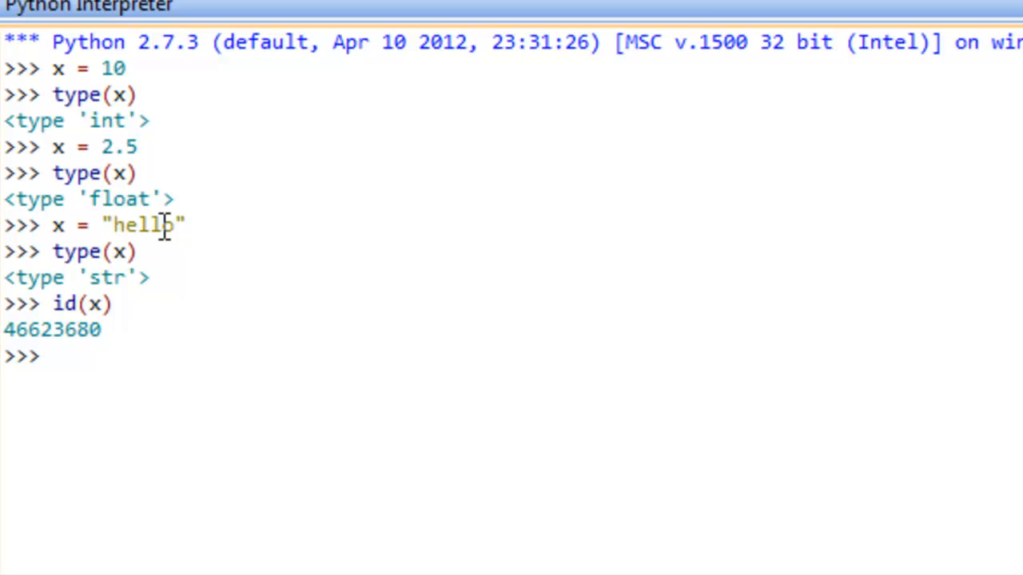
pyautogui.moveTo(175, 309)
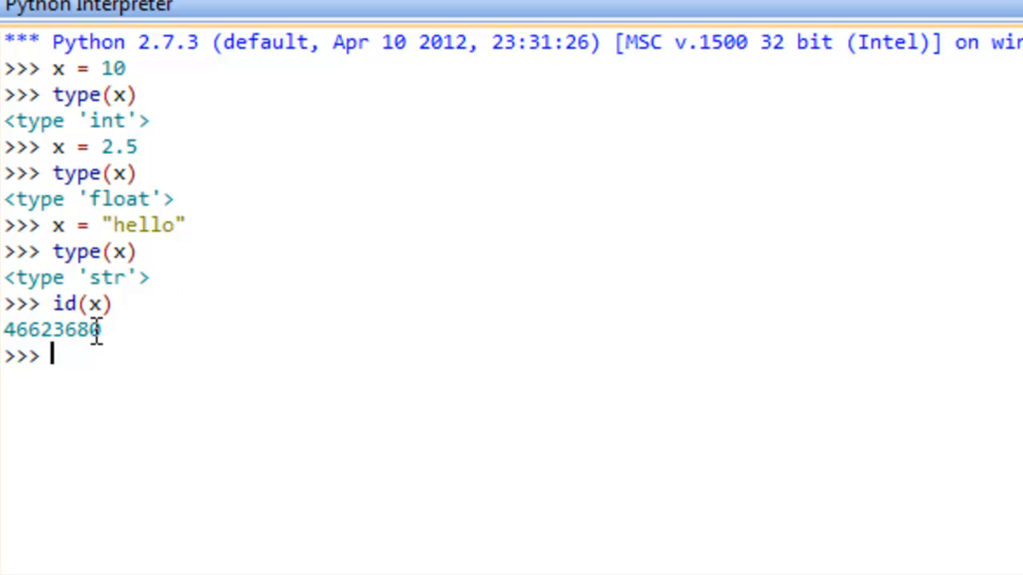
pyautogui.moveTo(164, 231)
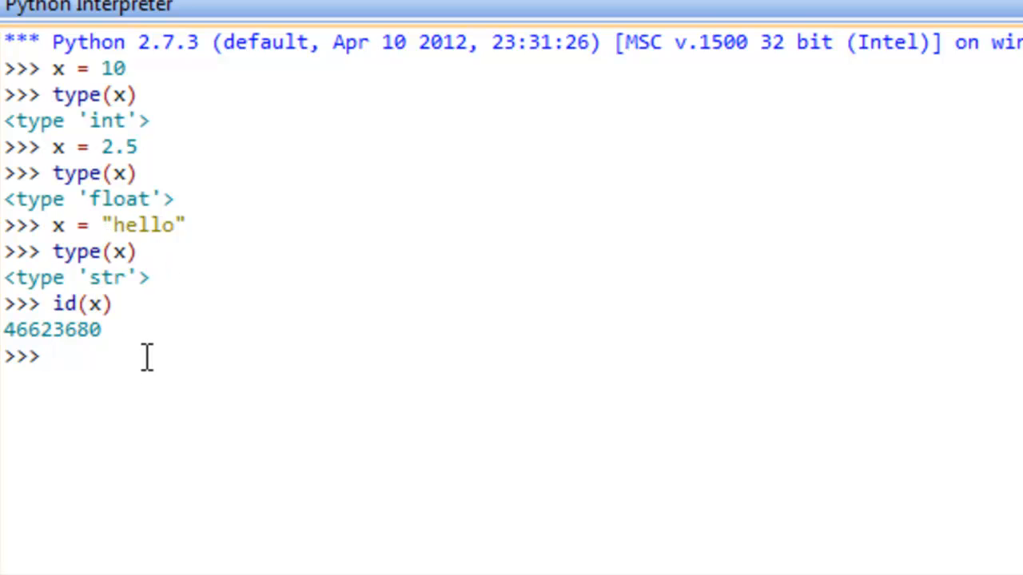
# Set x = 10 and evaluate x + 5, giving 15.
pyautogui.write('x =')
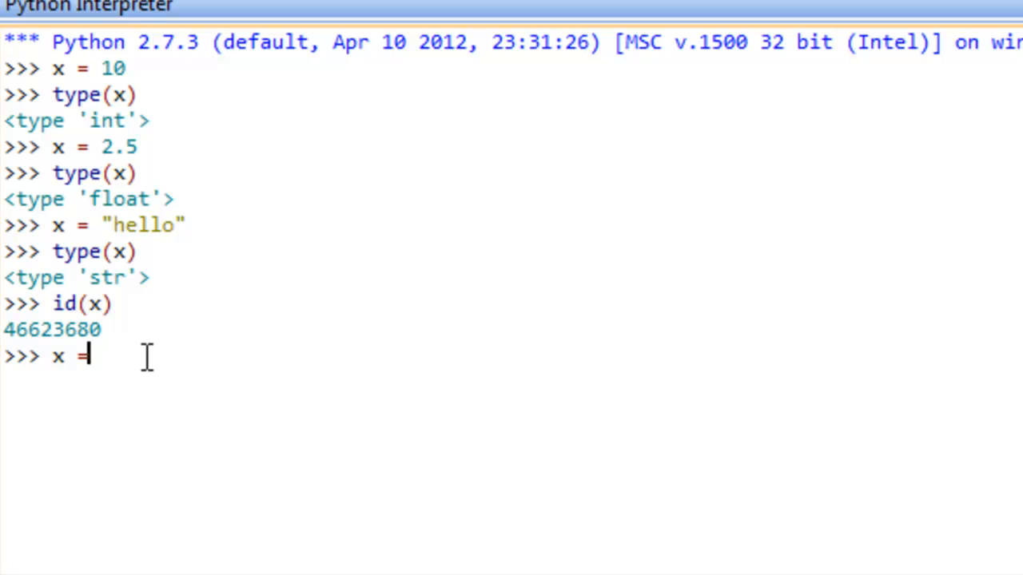
pyautogui.write('10')
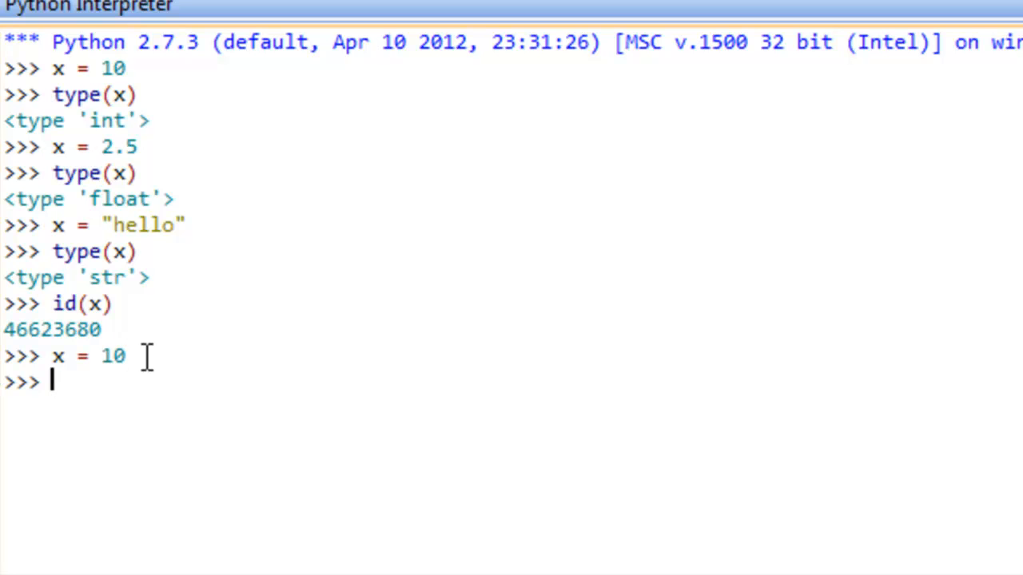
pyautogui.write('x + 5')
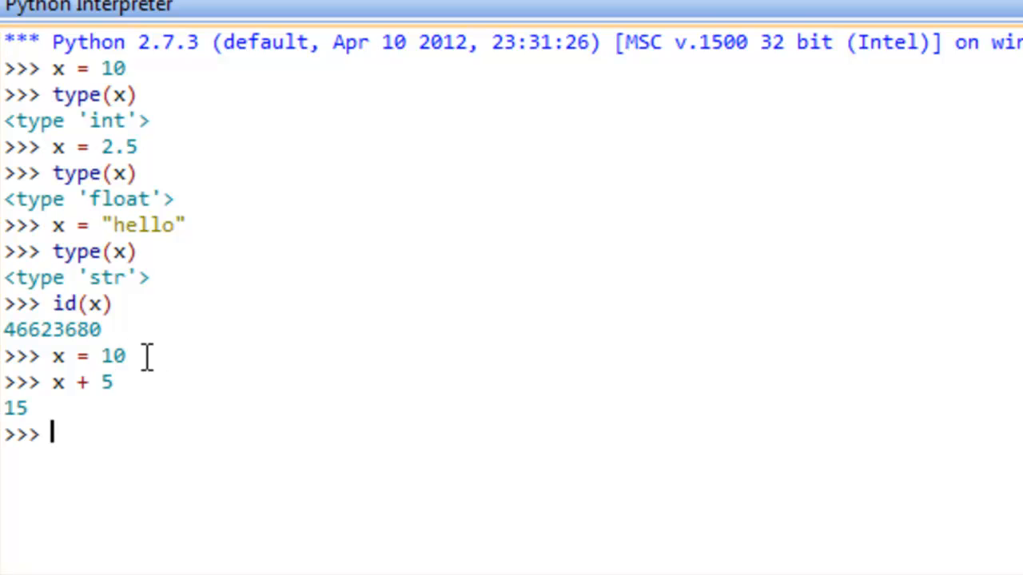
pyautogui.moveTo(244, 409)
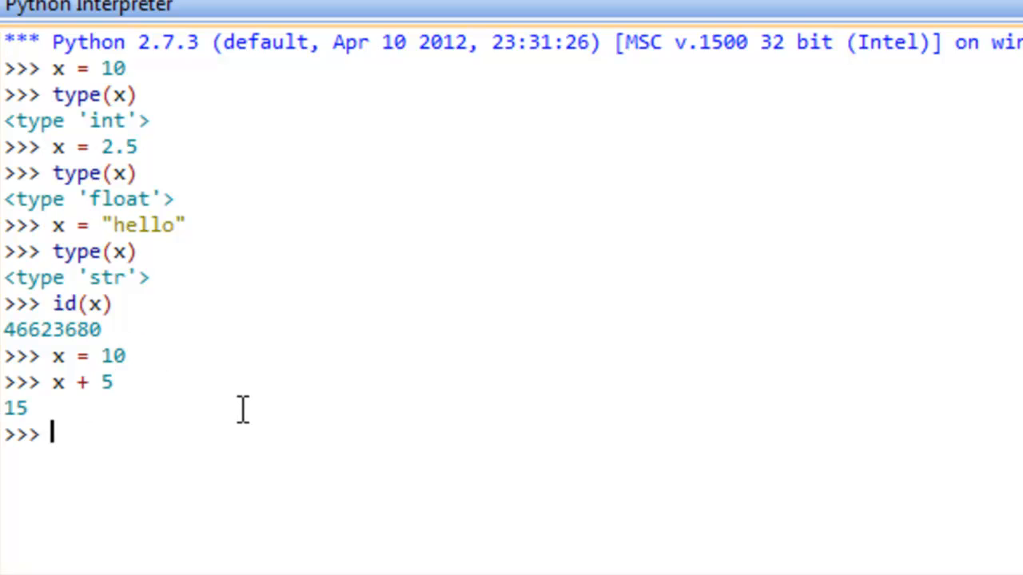
# Set x to a string and show x + 5 raises a TypeError.
pyautogui.write('x =')
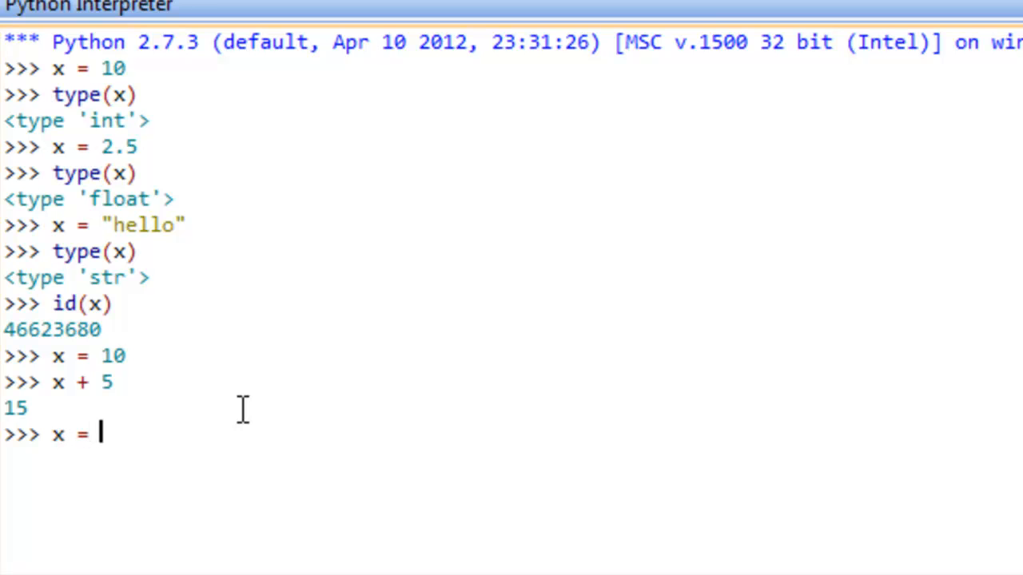
pyautogui.write('"h"')
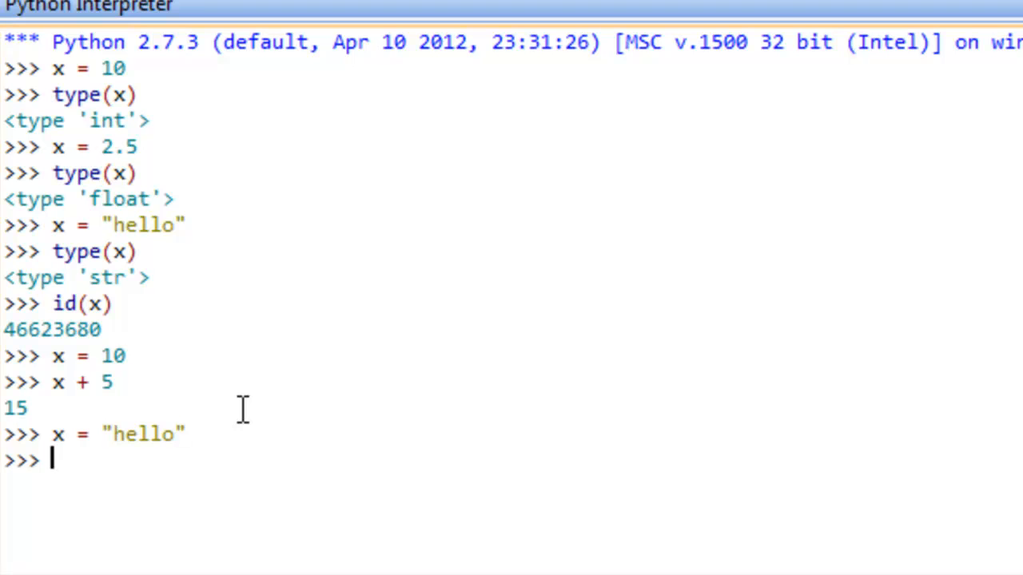
pyautogui.write('x + 5')
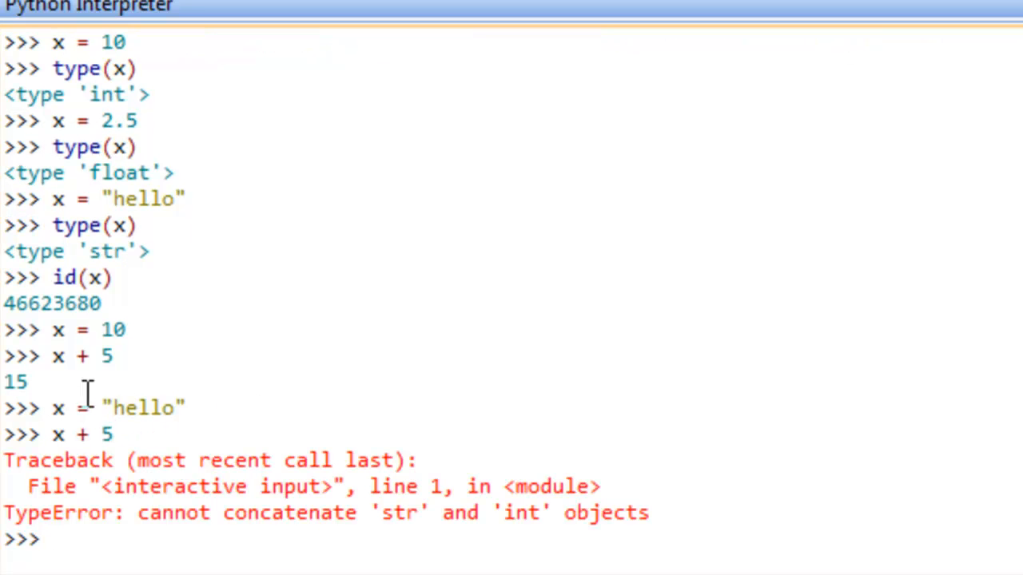
pyautogui.moveTo(89, 434)
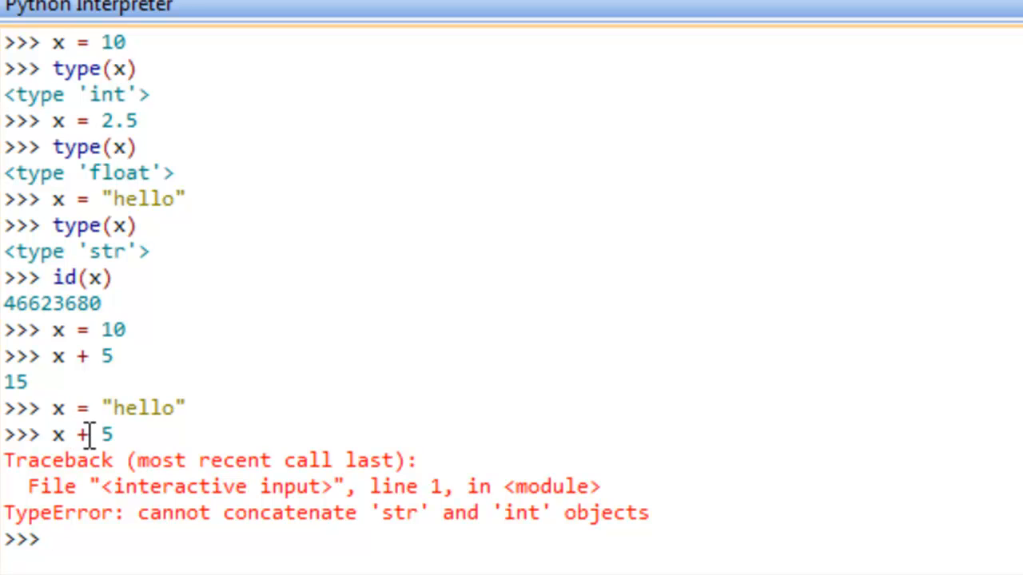
pyautogui.moveTo(64, 434)
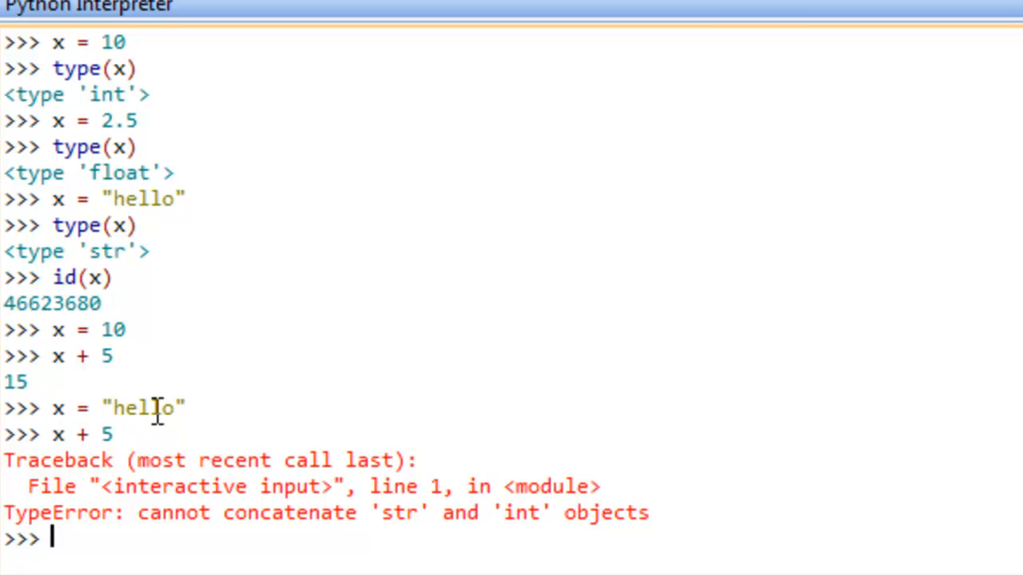
pyautogui.moveTo(199, 459)
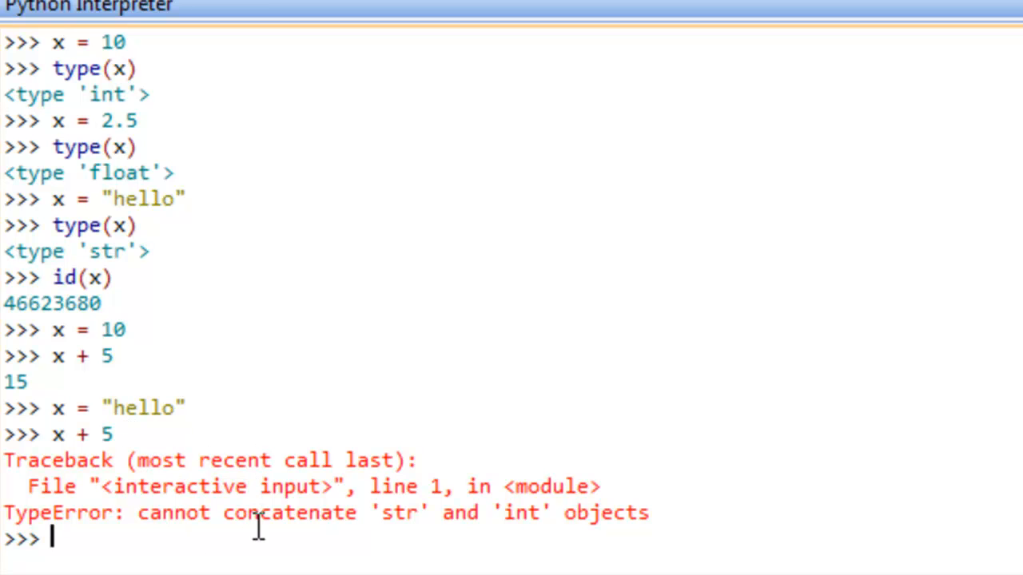
pyautogui.write('x = [')
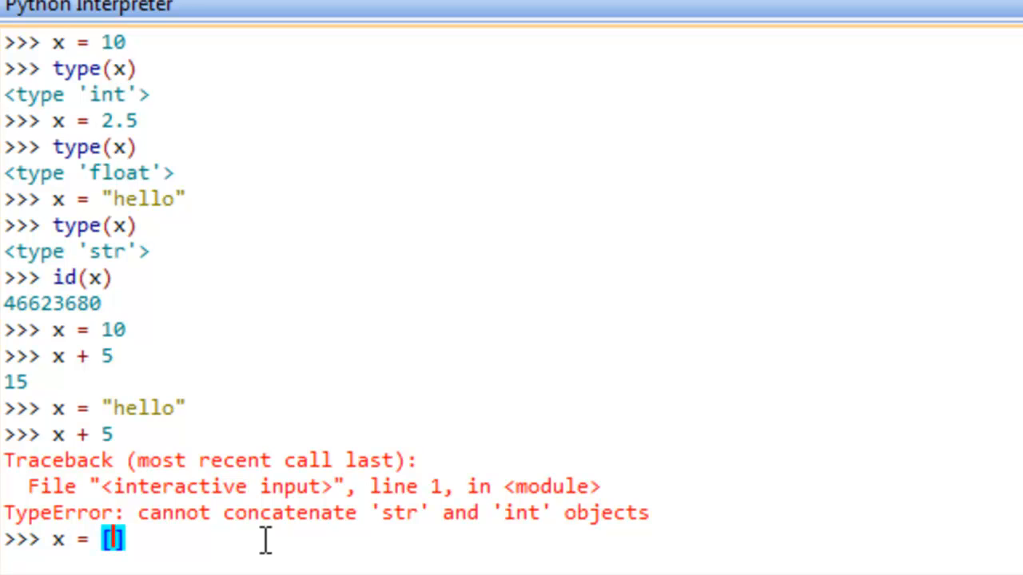
# Create the list x = [5, 8, 24, 3, 0, -1].
pyautogui.write('5,')
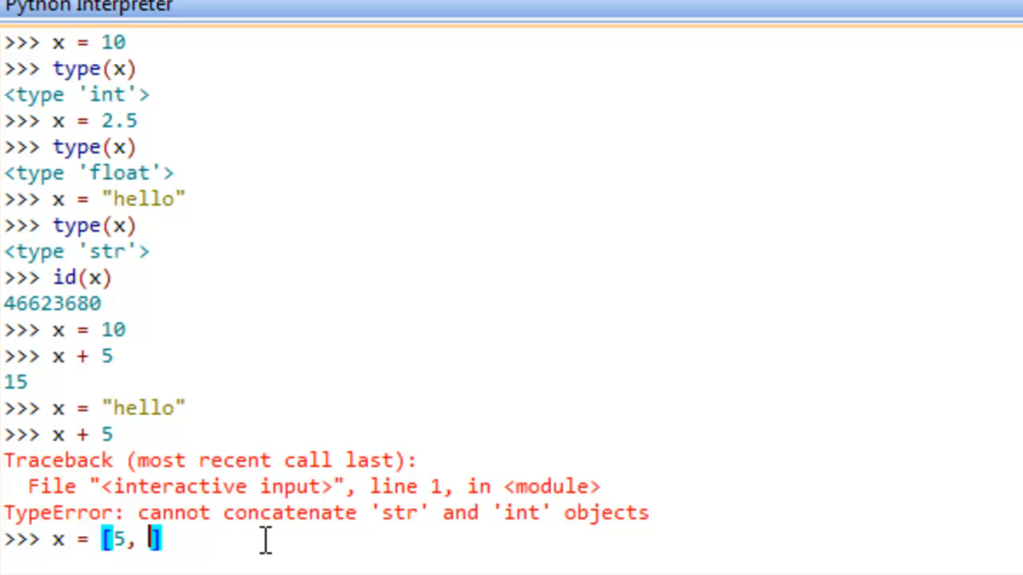
pyautogui.write('8')
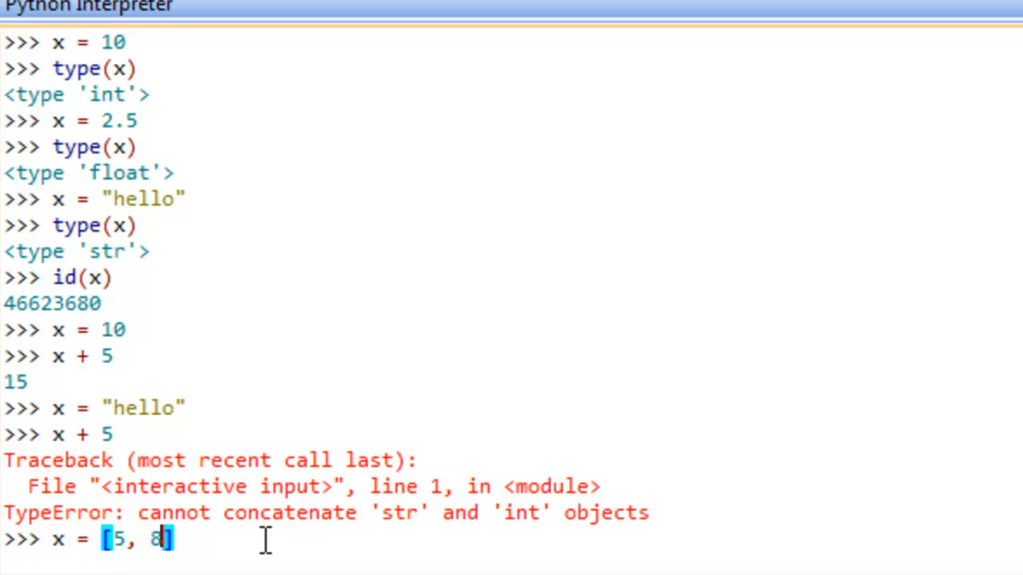
pyautogui.write(', 24')
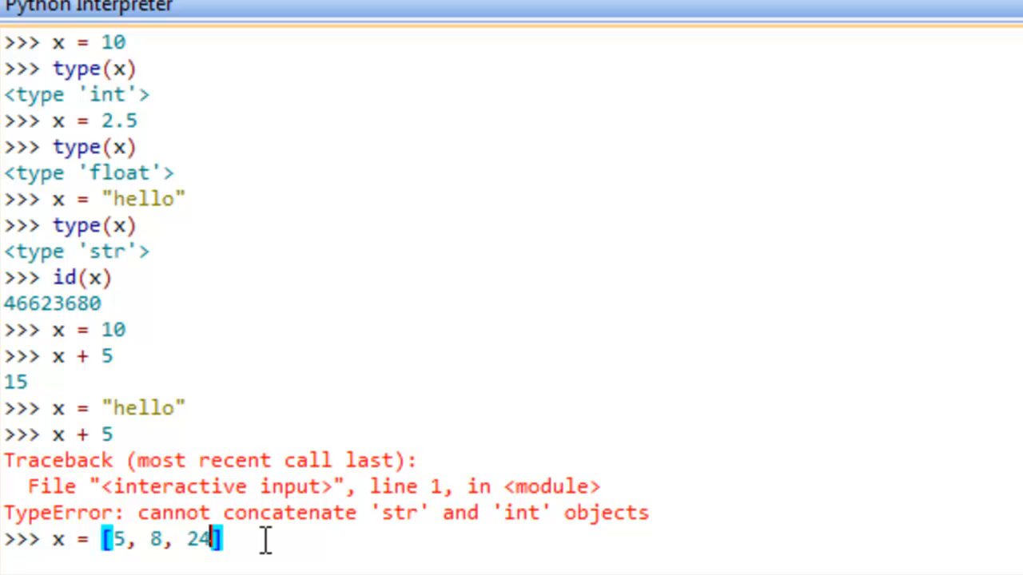
pyautogui.write(', 3,')
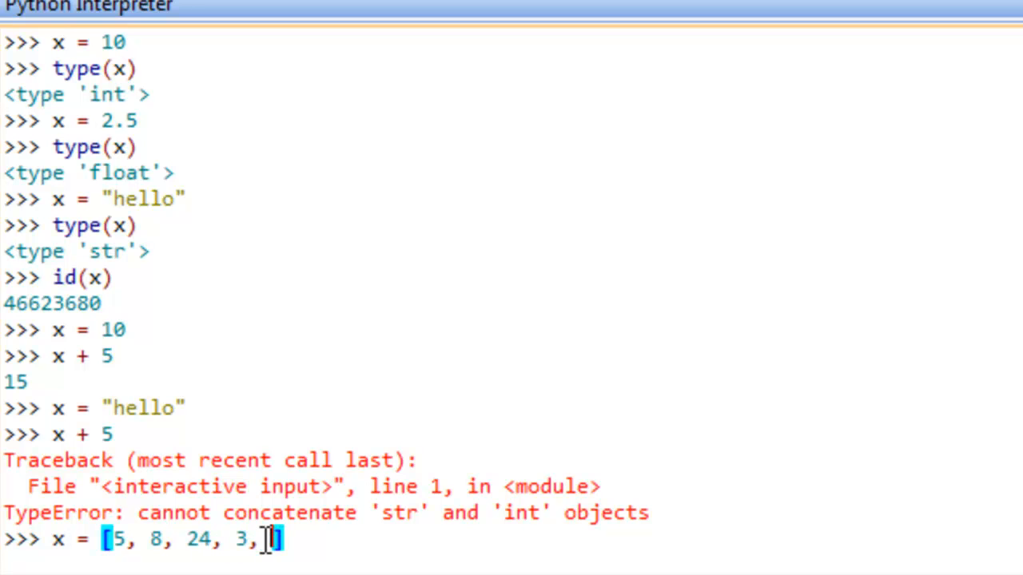
pyautogui.write('0 ,')
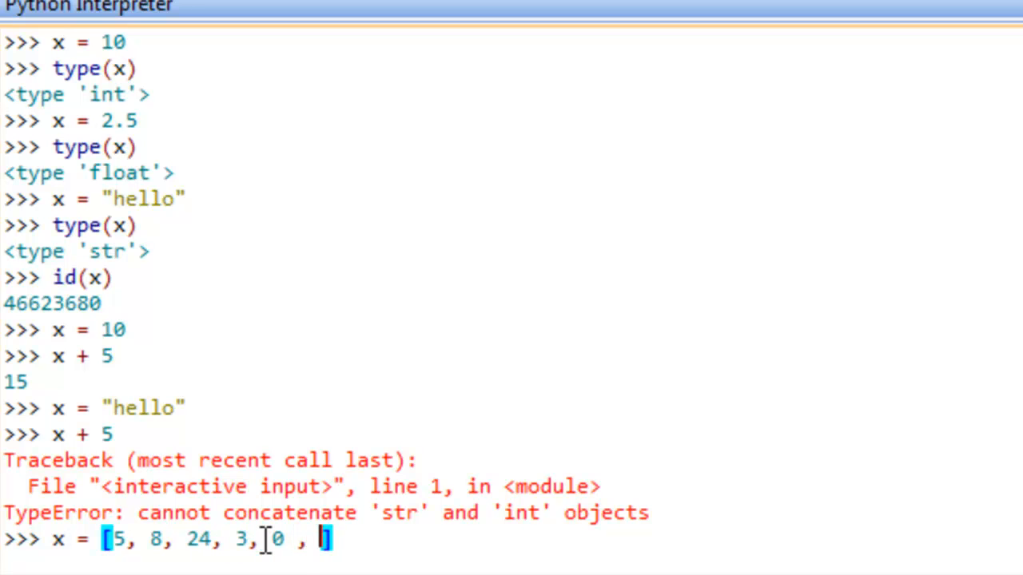
pyautogui.write('-1')
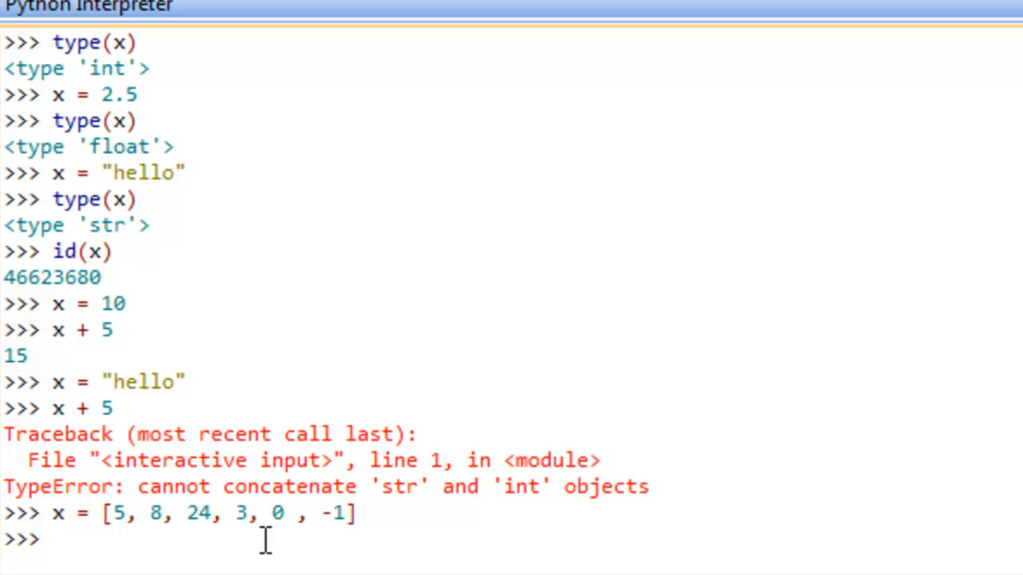
# Sort x to [-1, 0, 3, 5, 8, 24], then reverse it and display the result.
pyautogui.write('x.')
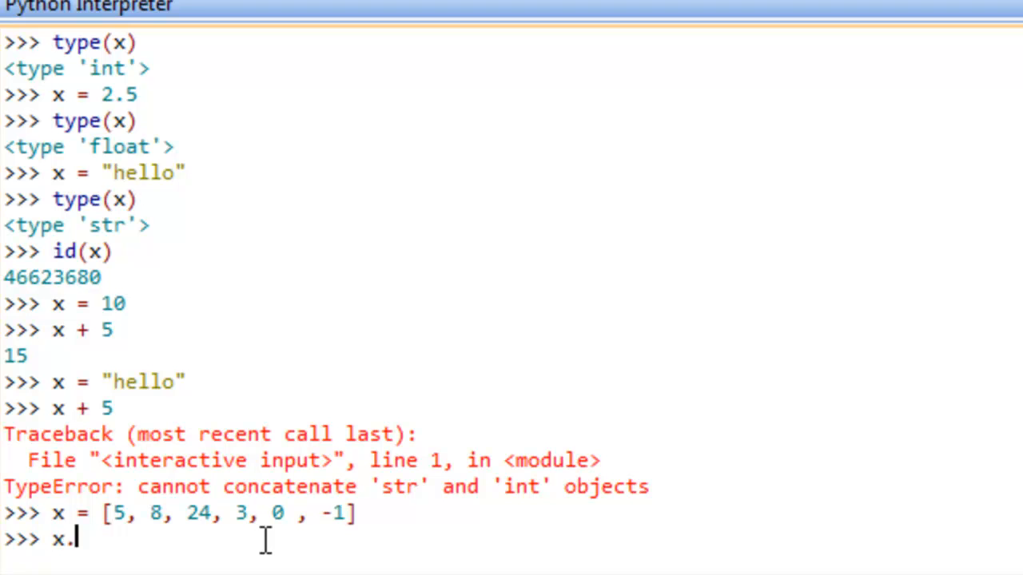
pyautogui.write('sort(')
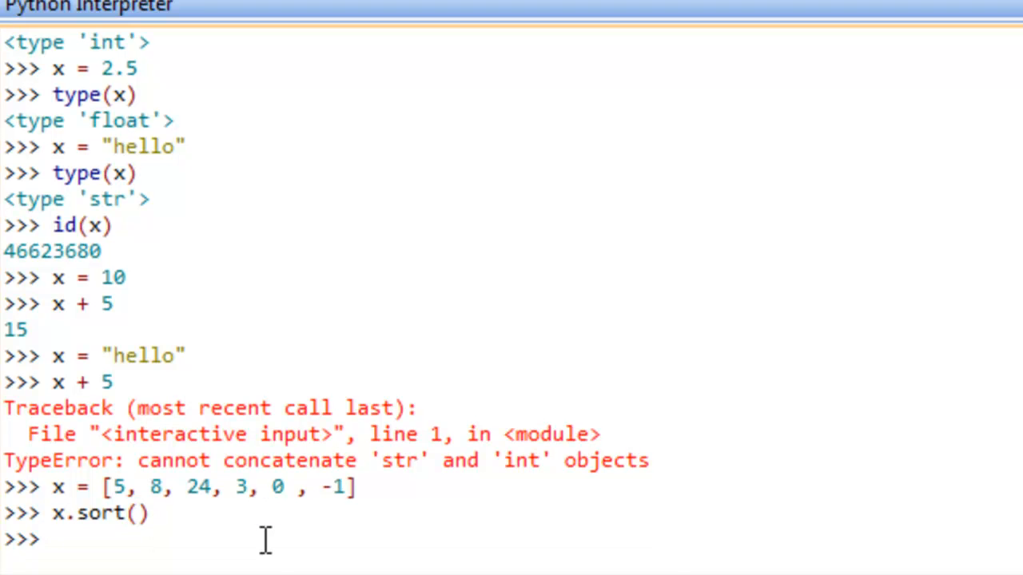
pyautogui.write('x')
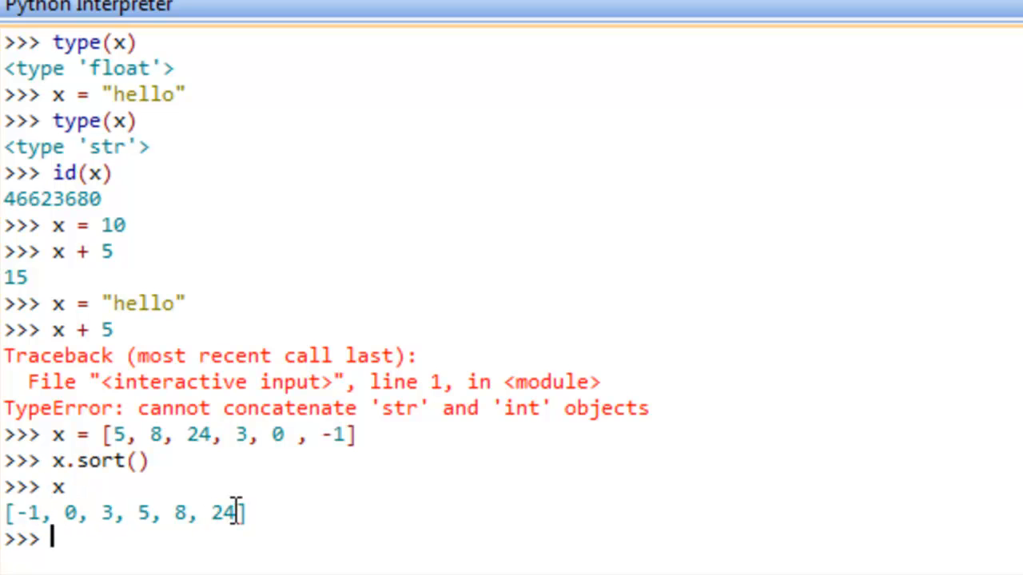
pyautogui.write('.reverse(')
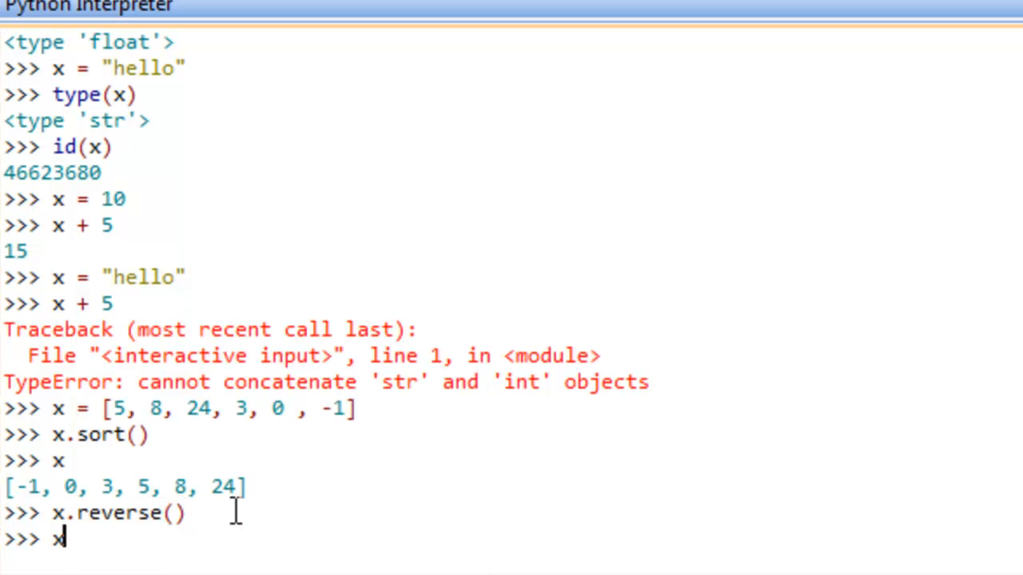
pyautogui.press('enter')
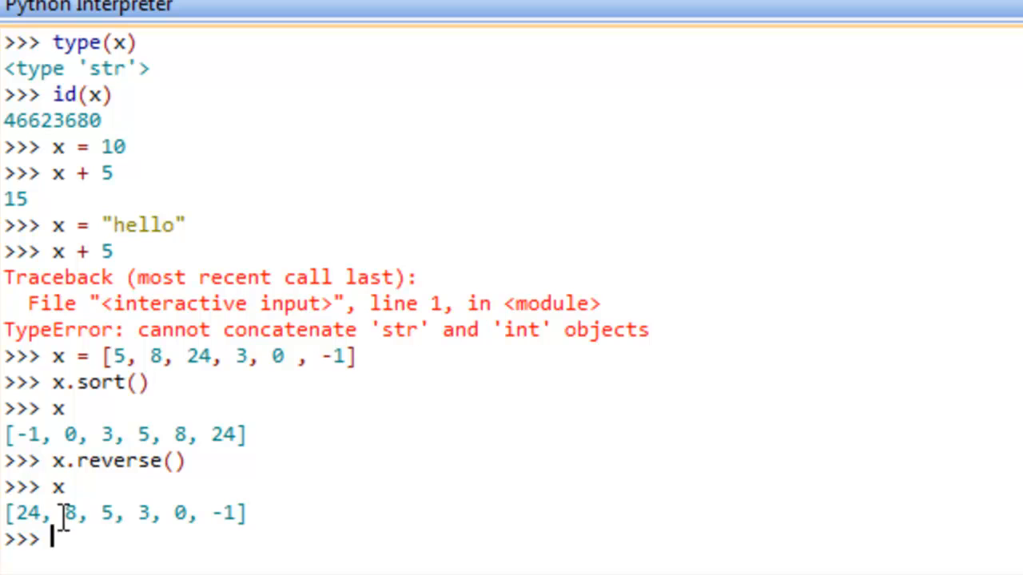
pyautogui.moveTo(458, 495)
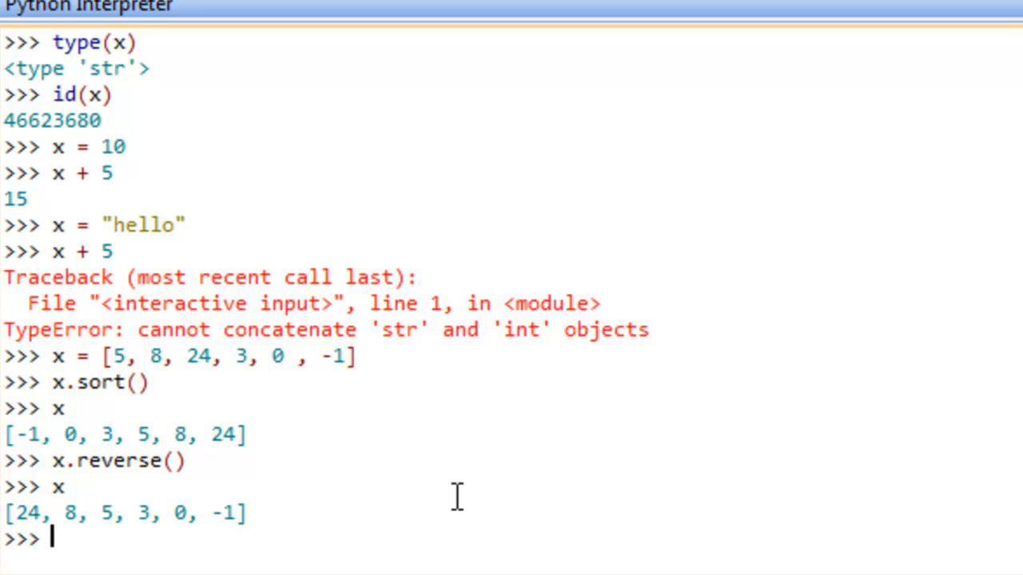
pyautogui.moveTo(491, 156)
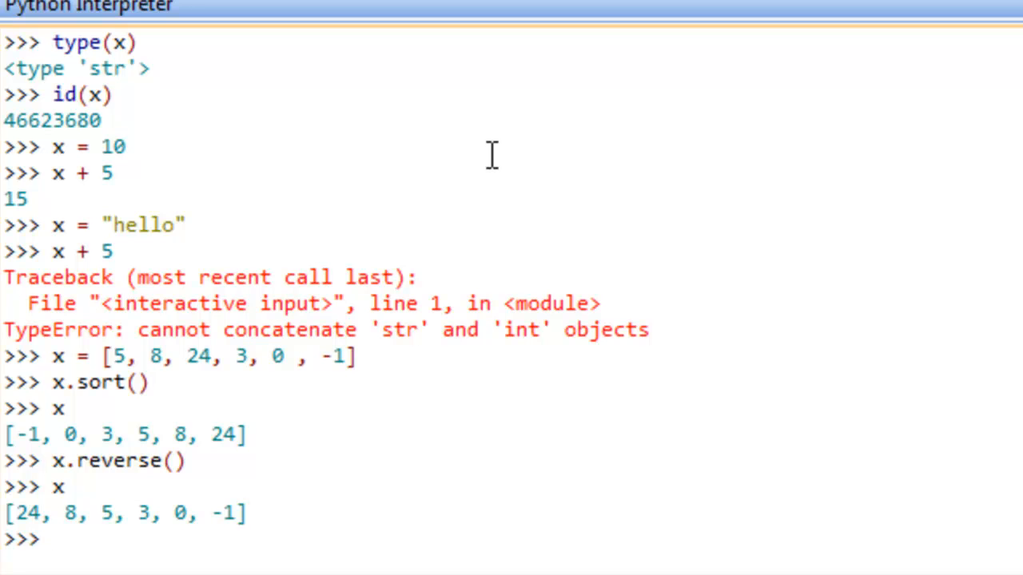
pyautogui.moveTo(647, 531)
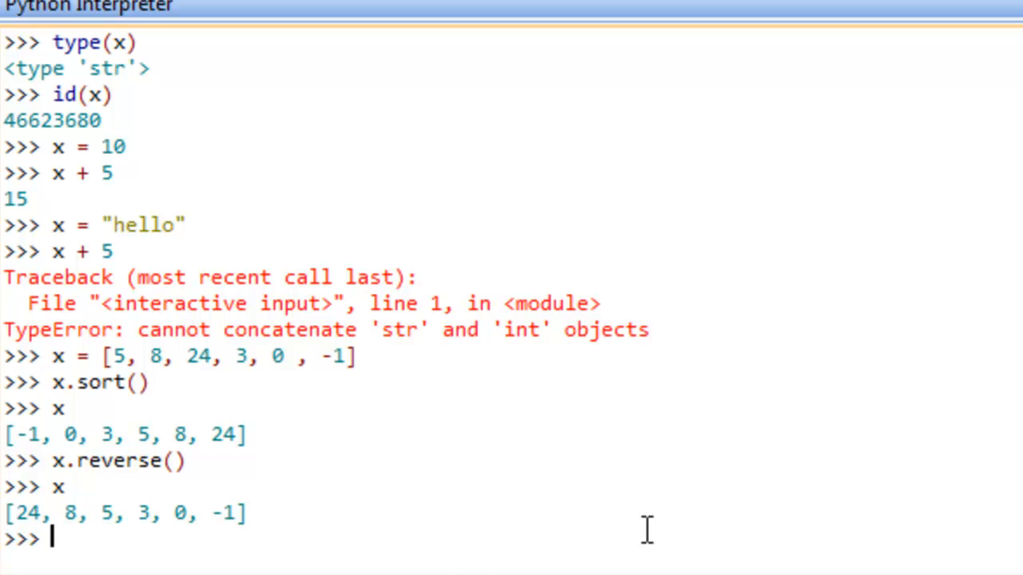
pyautogui.moveTo(479, 563)
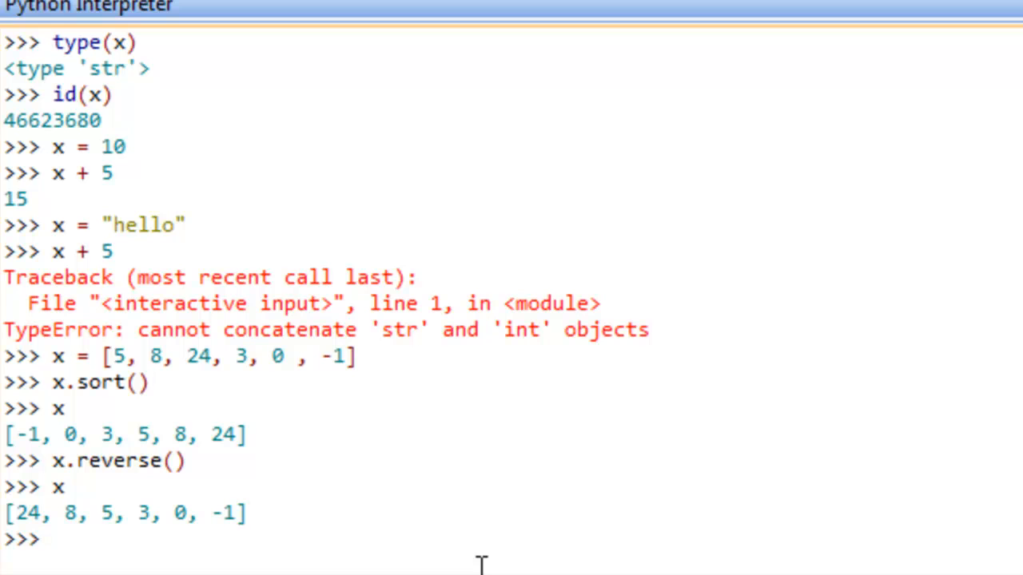